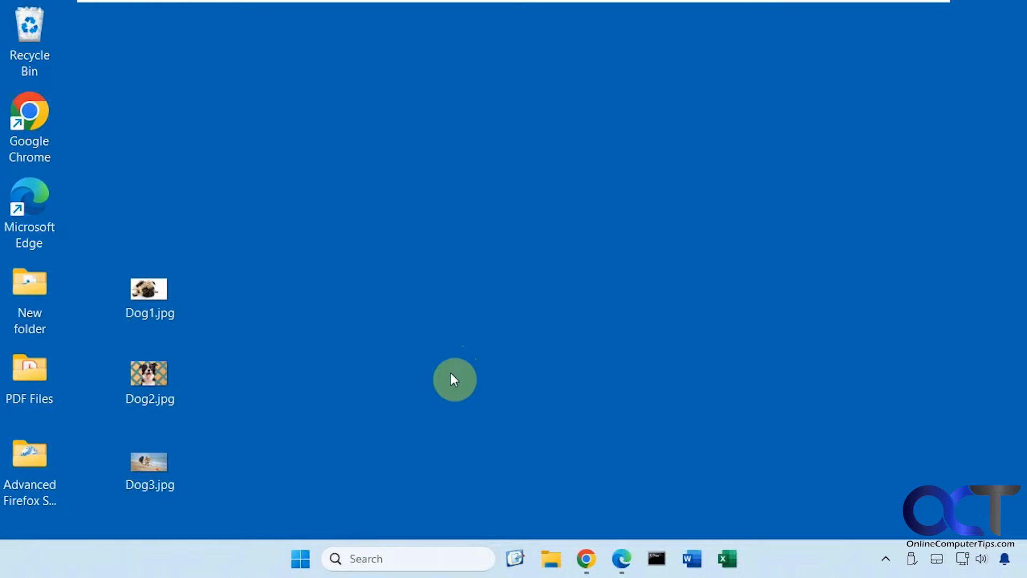
mouse_move(527, 206)
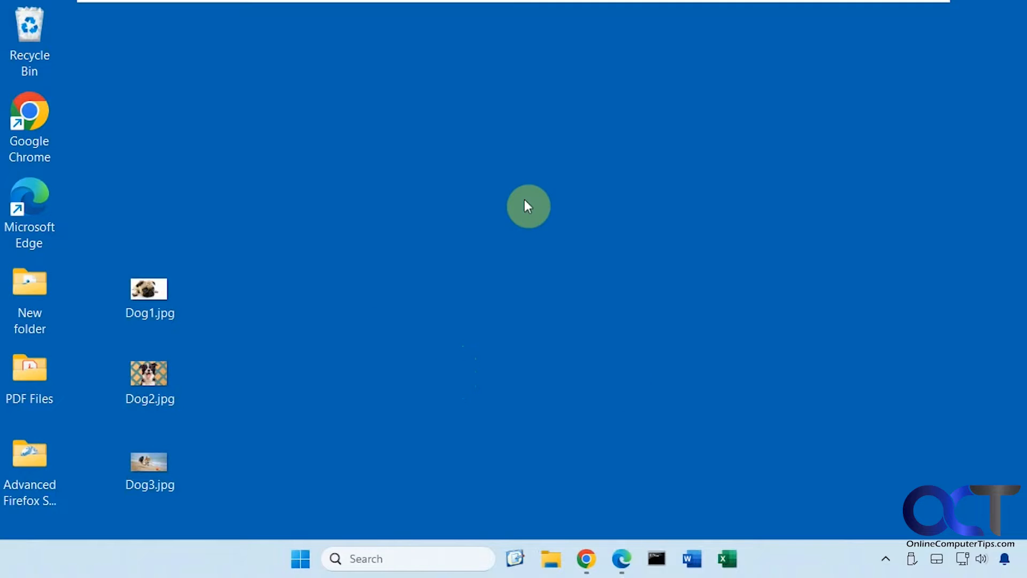
mouse_move(561, 344)
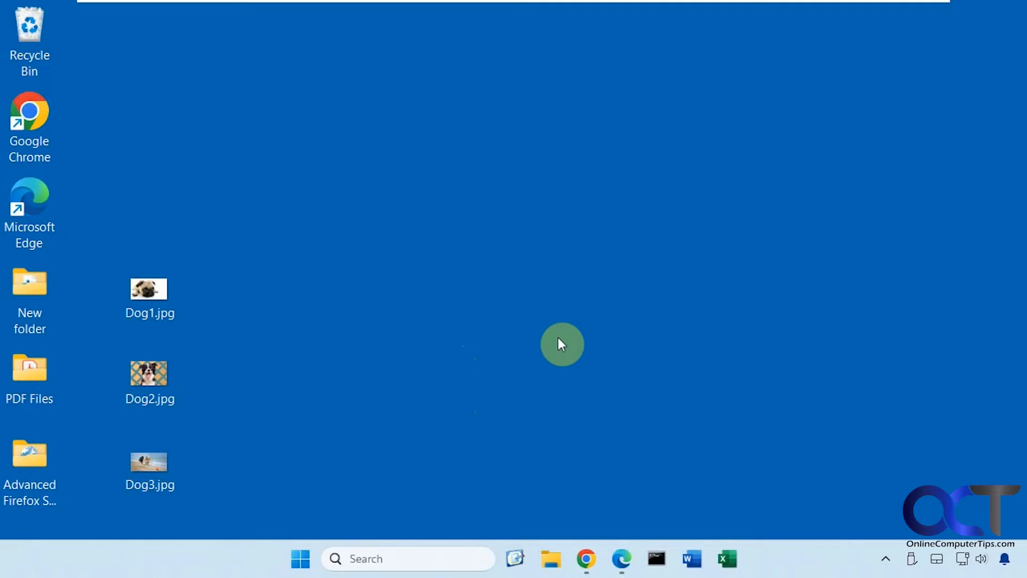
mouse_move(468, 332)
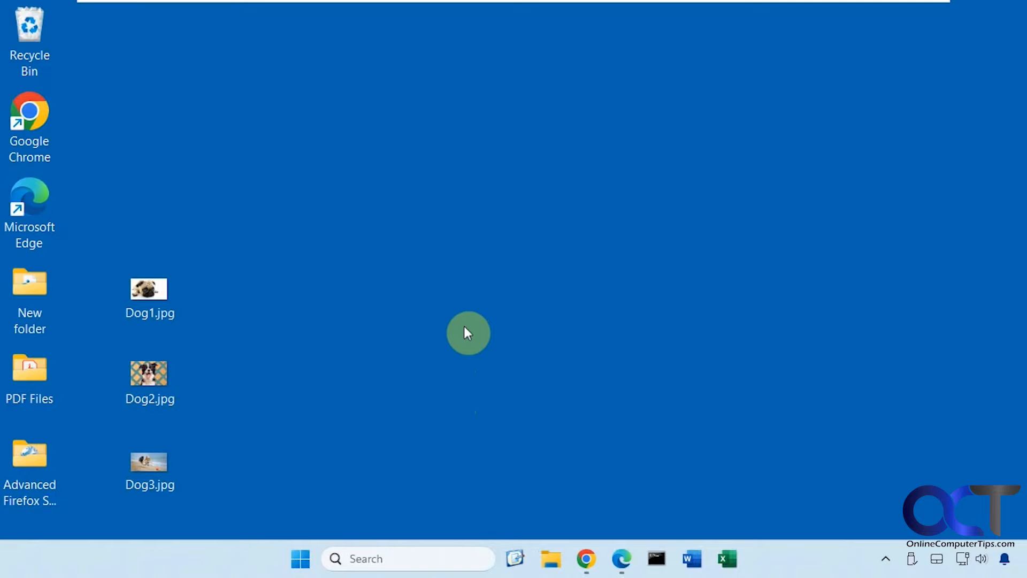
- Open Dog1.jpg, the pug photo, in Photos and enter editing mode
click(149, 295)
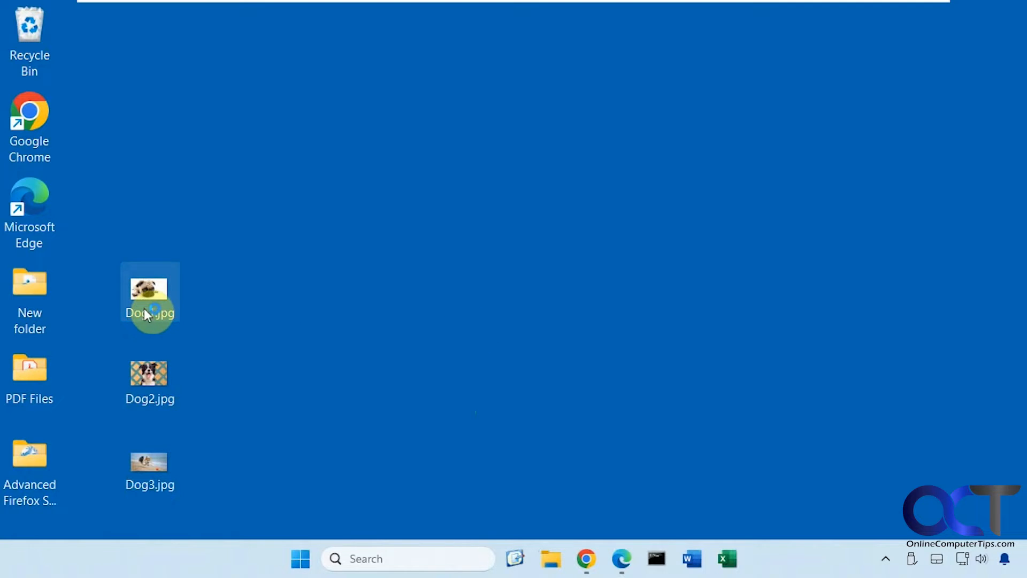
double_click(150, 290)
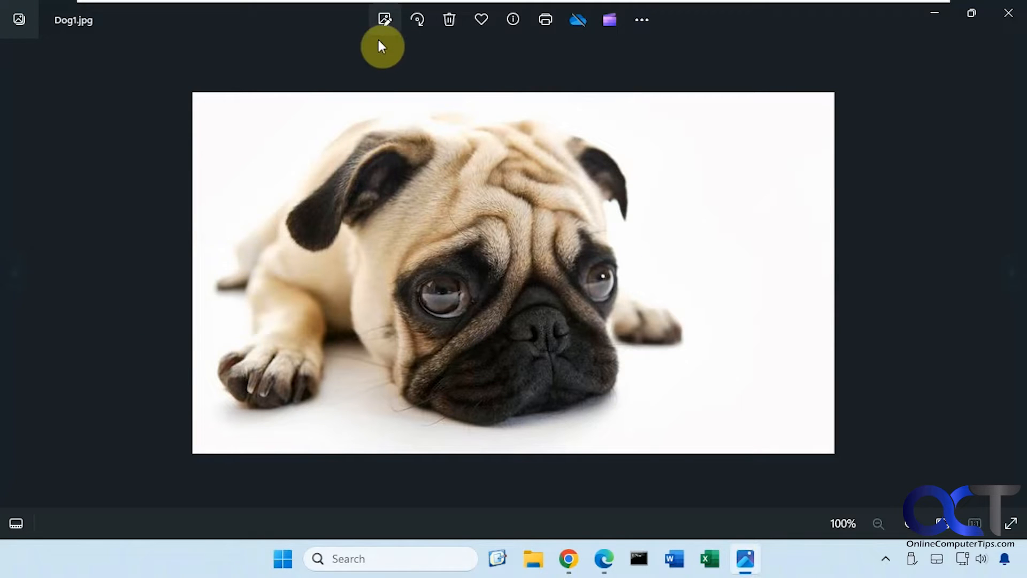
click(385, 19)
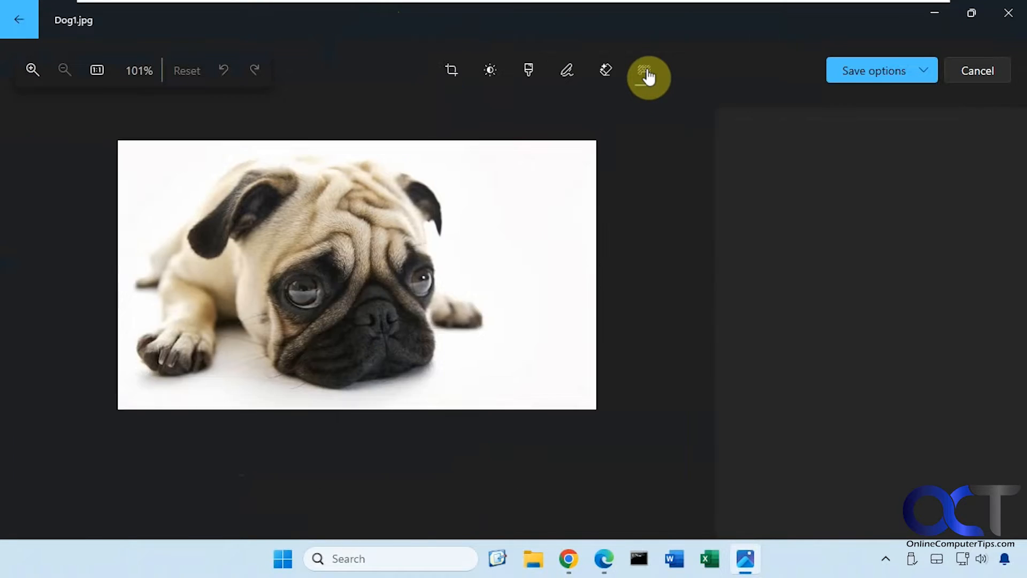
- Detect the pug's white background with the Background tool and remove it to transparency
click(644, 70)
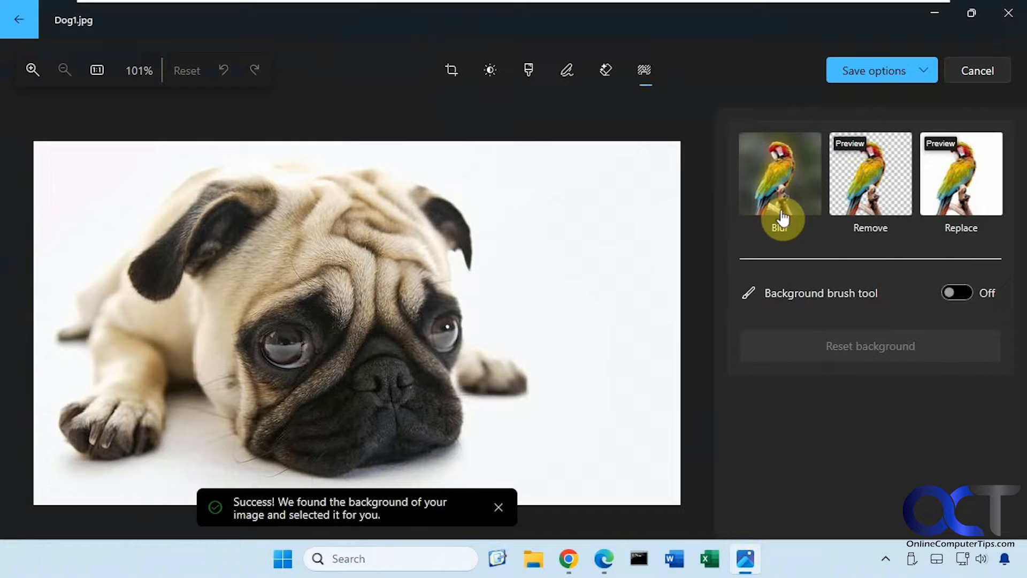
click(779, 174)
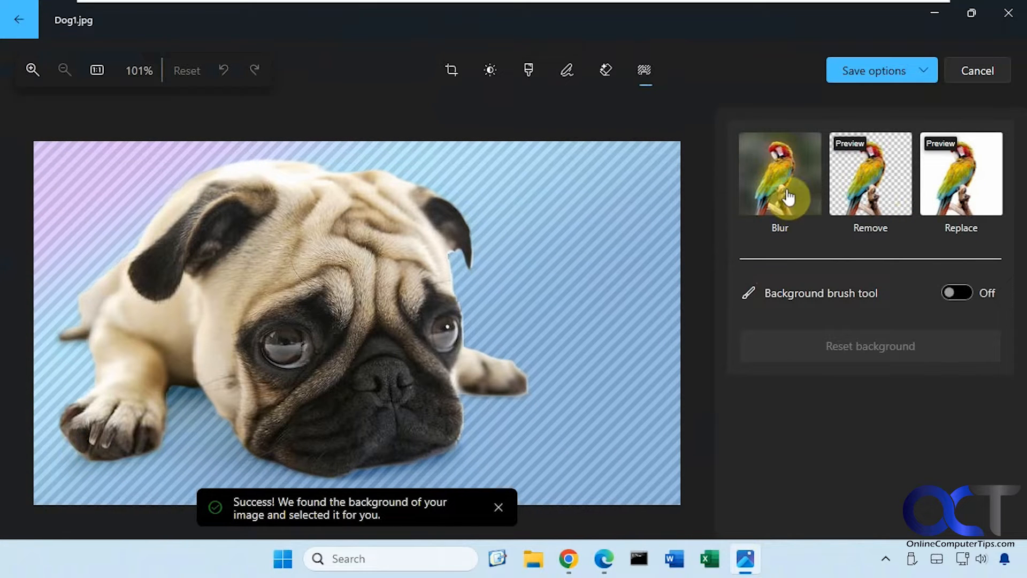
mouse_move(785, 251)
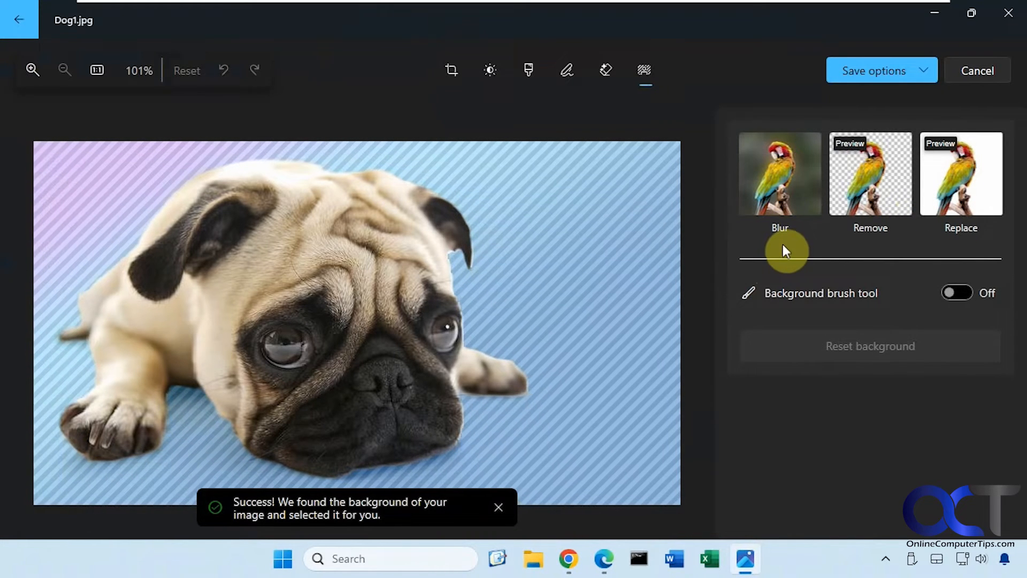
mouse_move(244, 153)
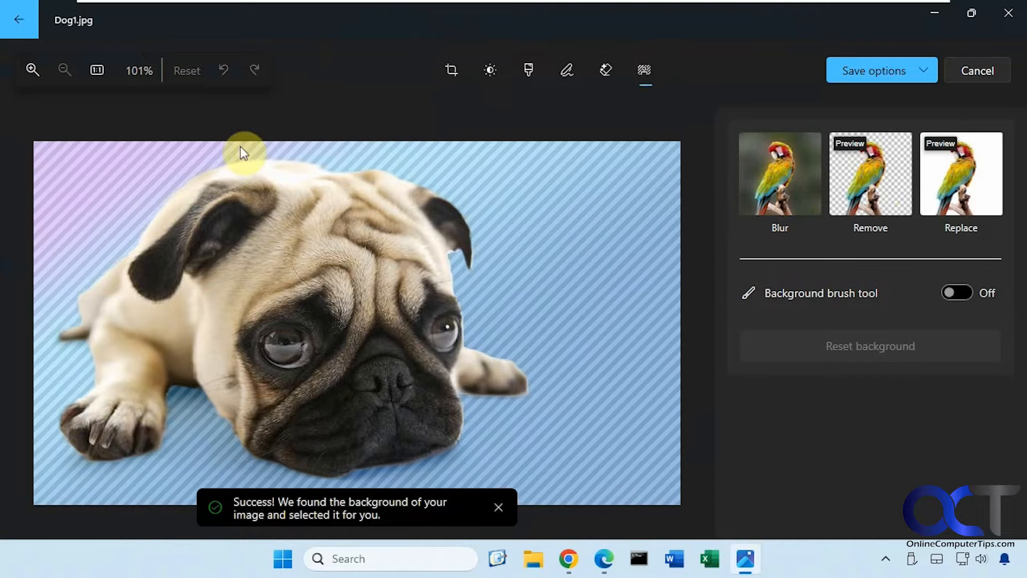
mouse_move(550, 393)
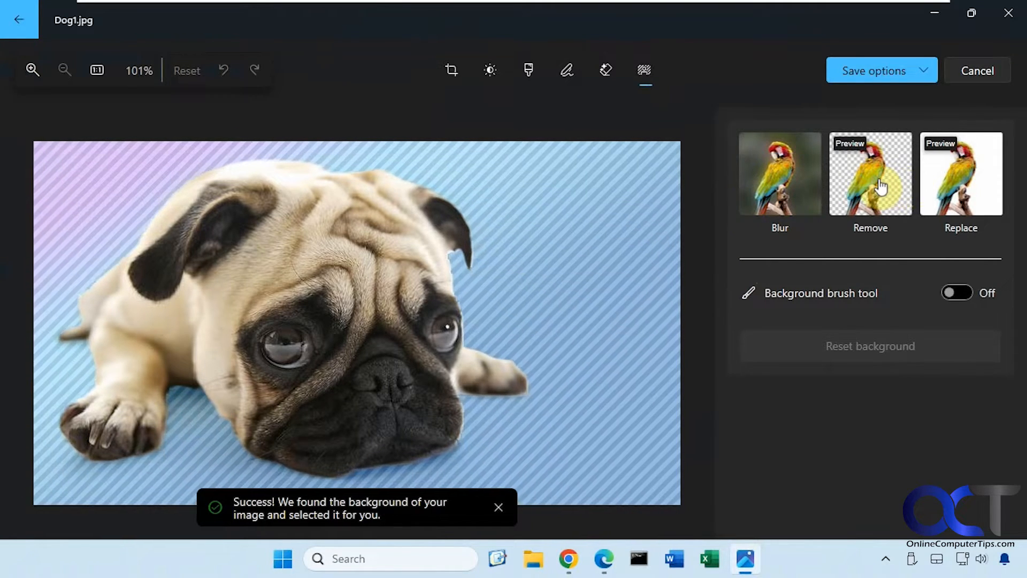
click(869, 185)
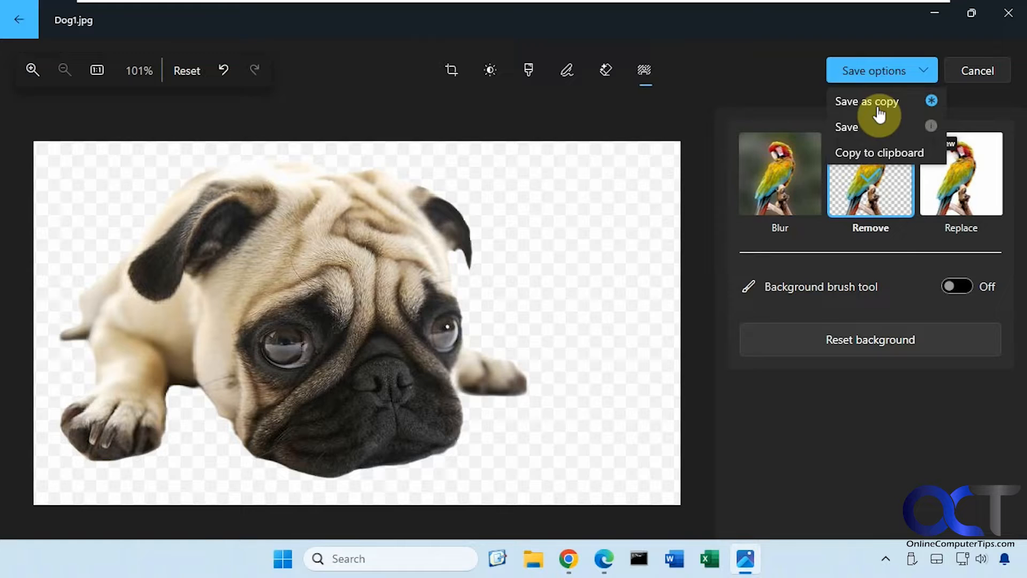
- Start Save as copy for the transparent pug (Dog1.png), then cancel the save dialog
click(866, 102)
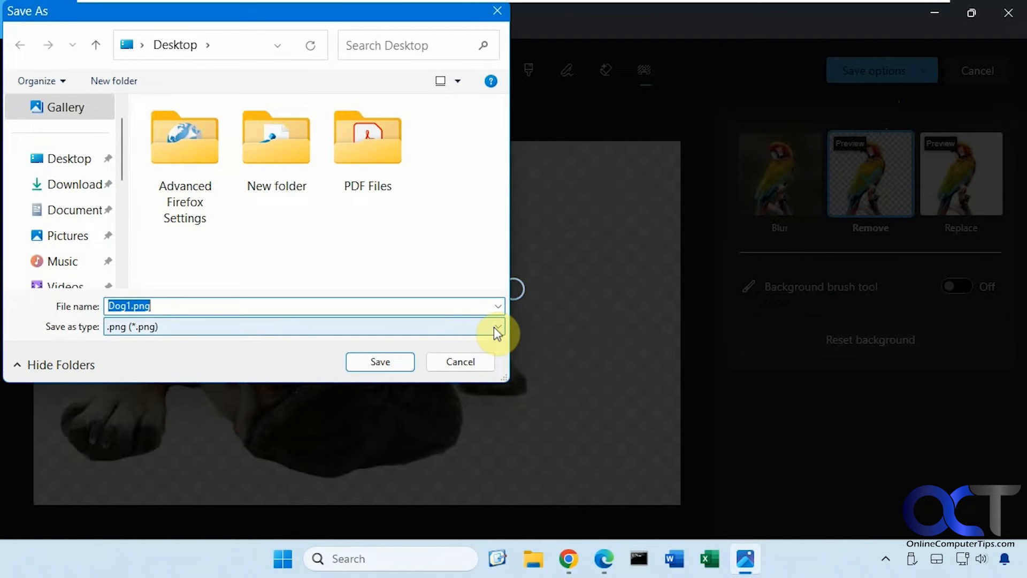
mouse_move(286, 349)
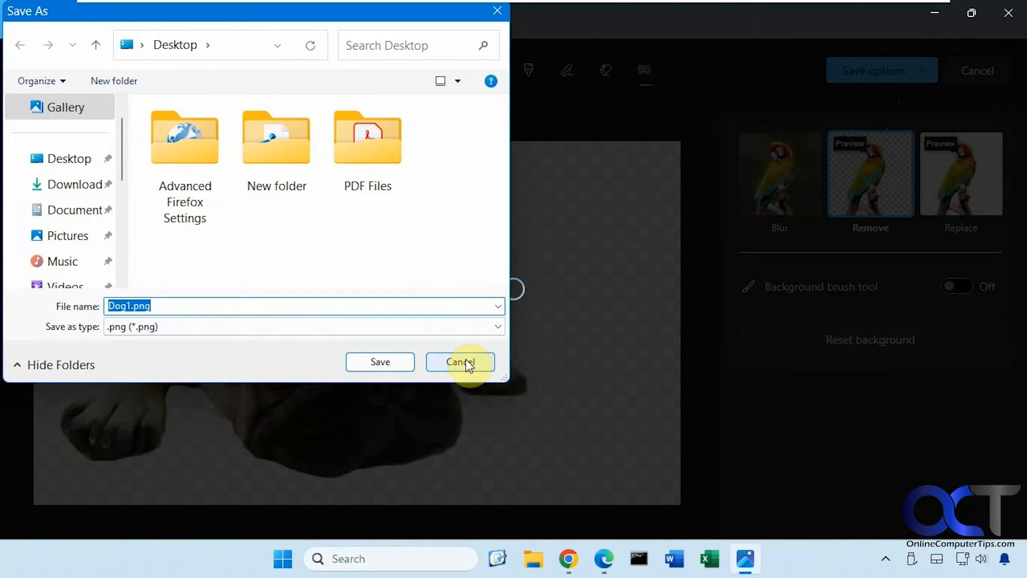
click(460, 361)
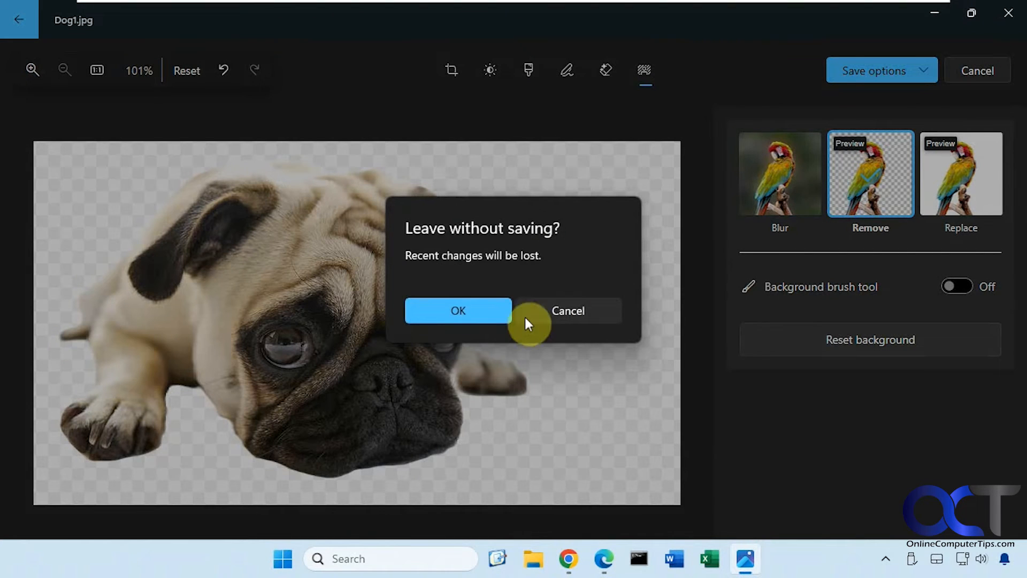
- Discard the unsaved pug edits and open Dog2.jpg, the border collie photo
click(459, 310)
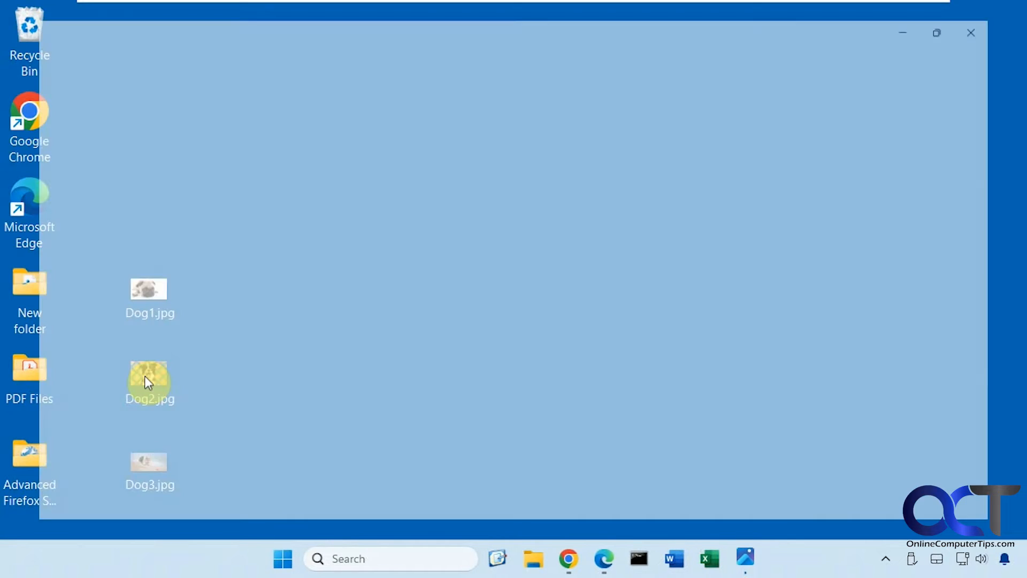
double_click(149, 380)
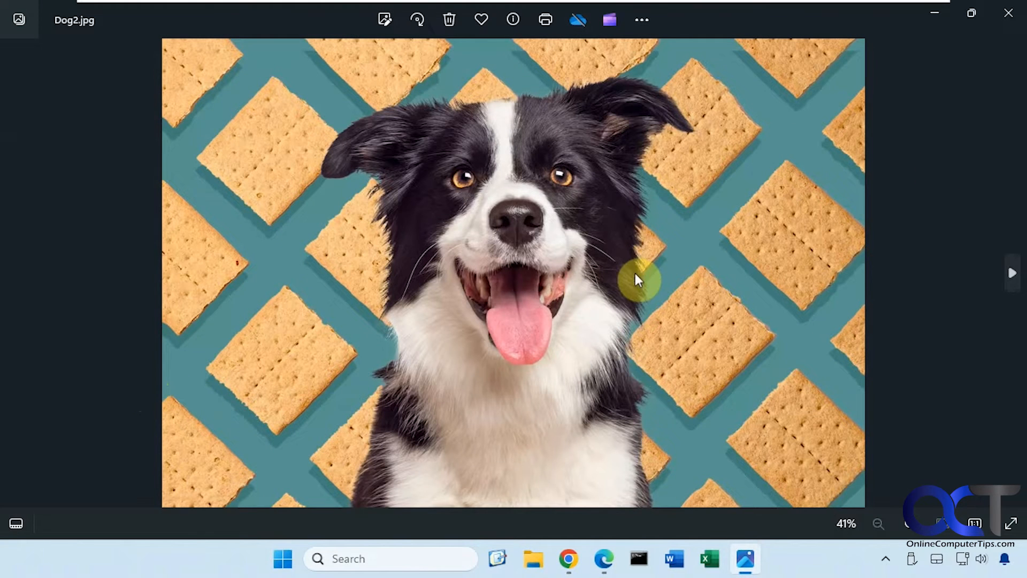
mouse_move(721, 148)
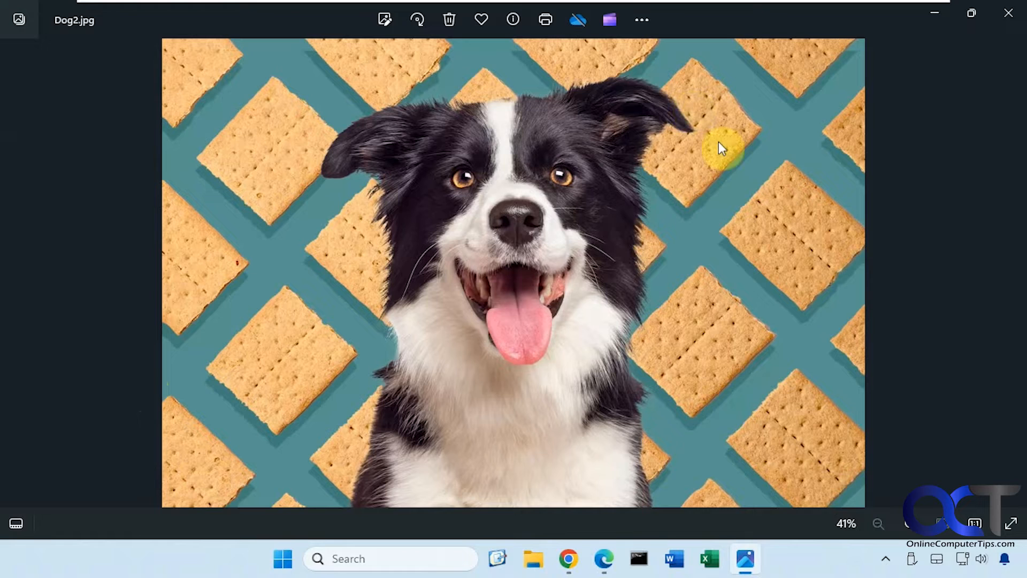
mouse_move(626, 331)
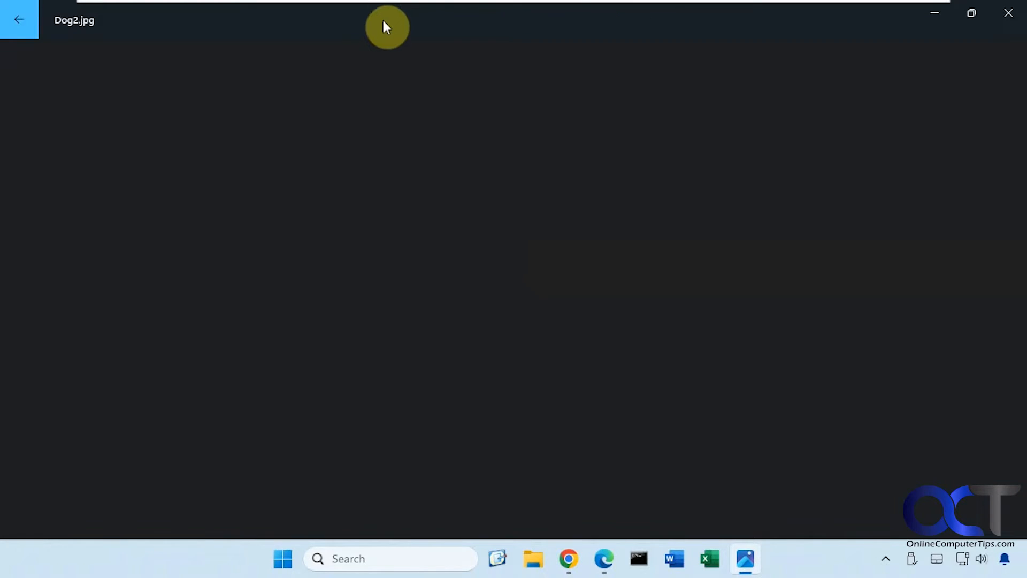
- Remove the collie's cracker background to transparency, then open Dog3.jpg from the desktop
click(646, 72)
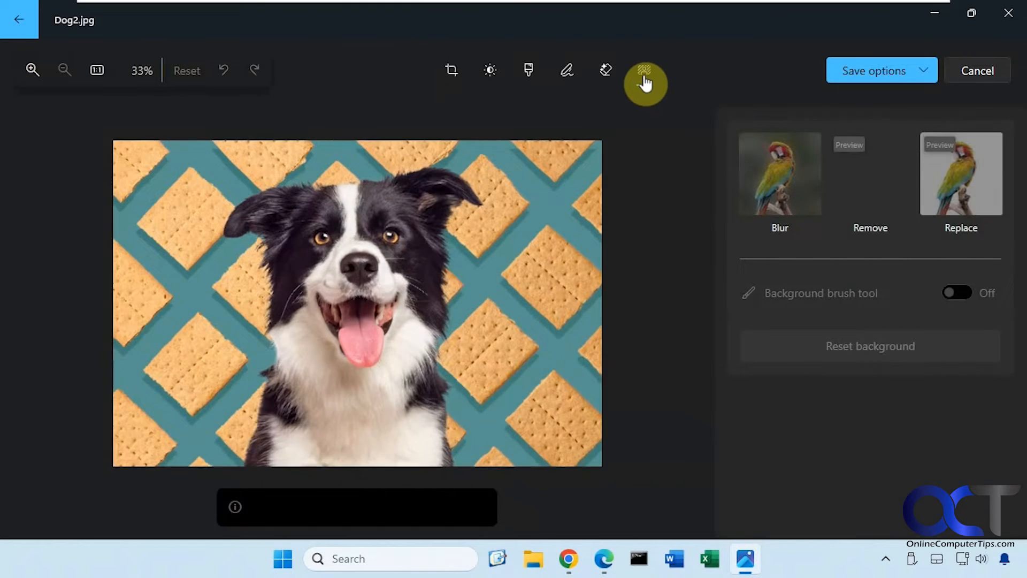
click(645, 70)
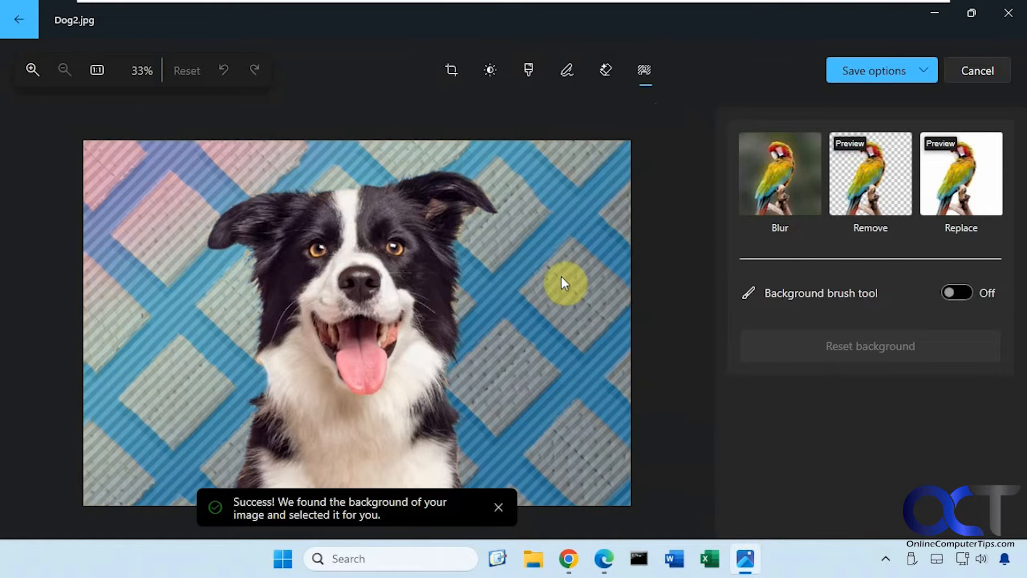
click(871, 174)
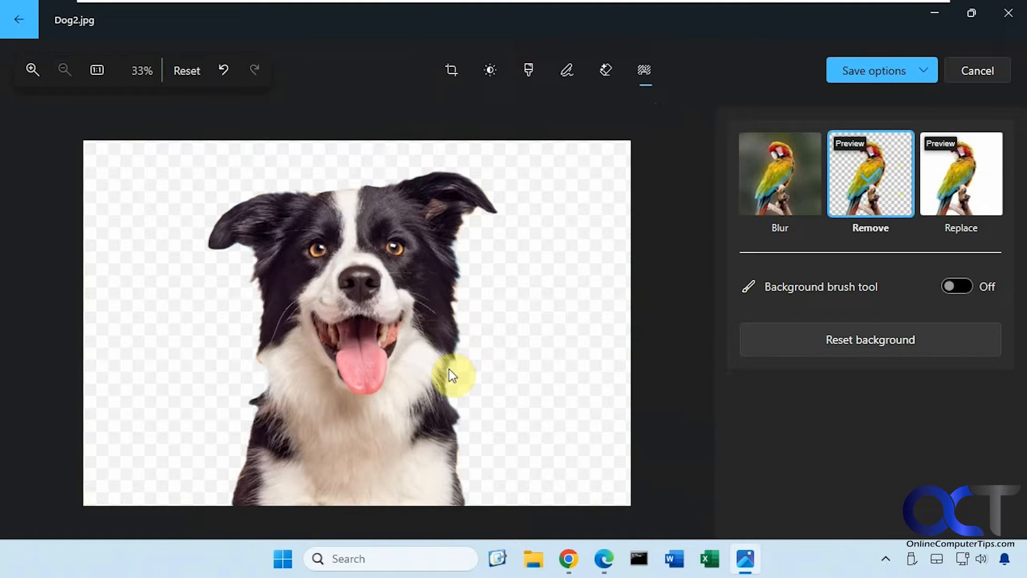
mouse_move(454, 395)
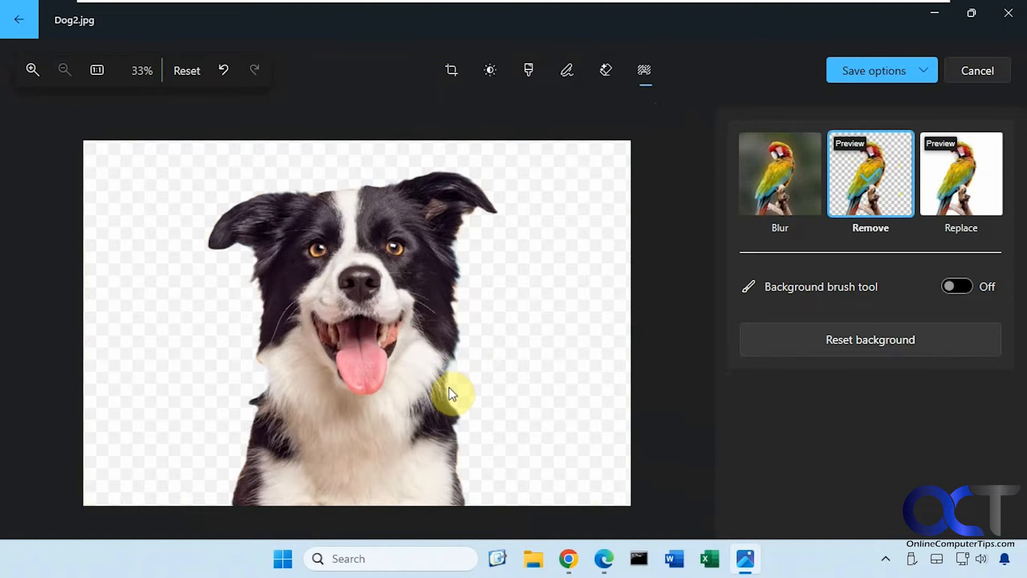
mouse_move(687, 277)
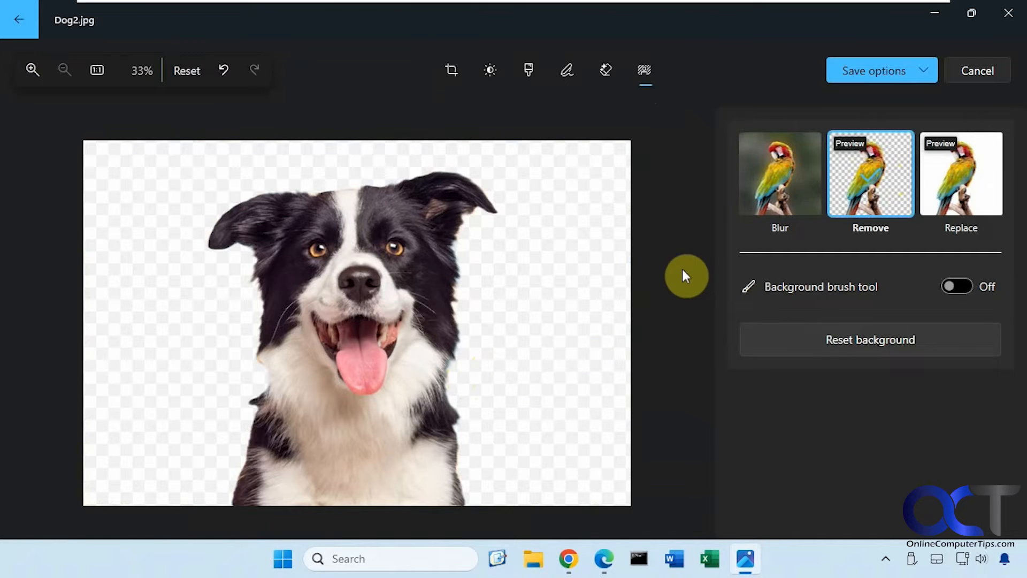
mouse_move(998, 44)
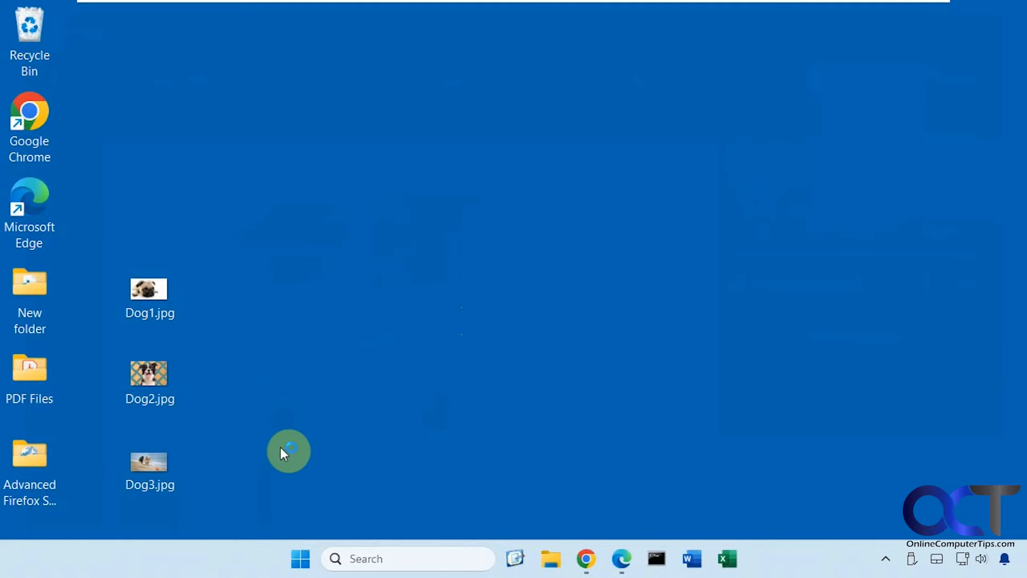
double_click(149, 461)
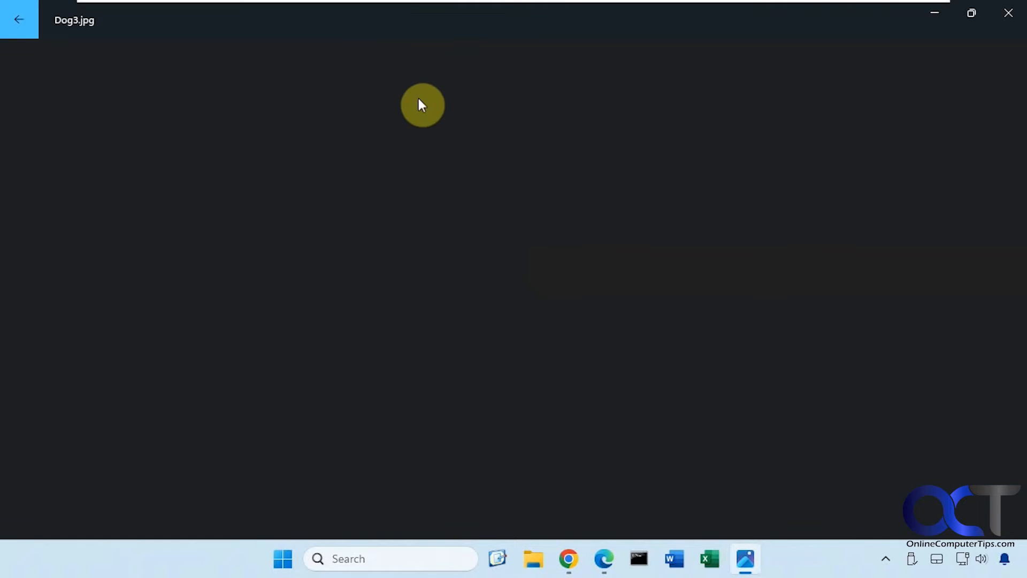
- Run the Background tool on the corgi beach photo Dog3.jpg to detect its background
click(453, 70)
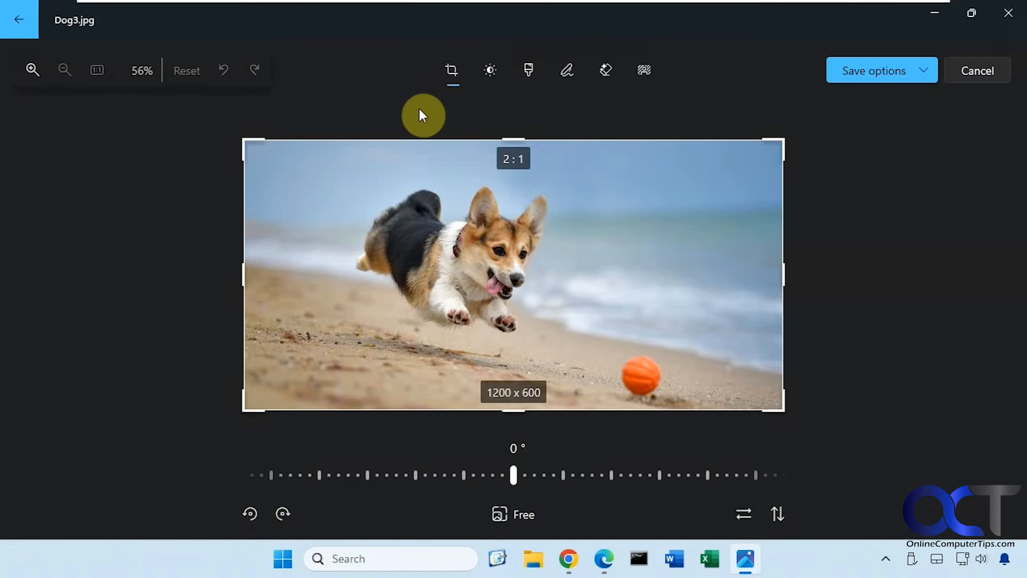
click(643, 70)
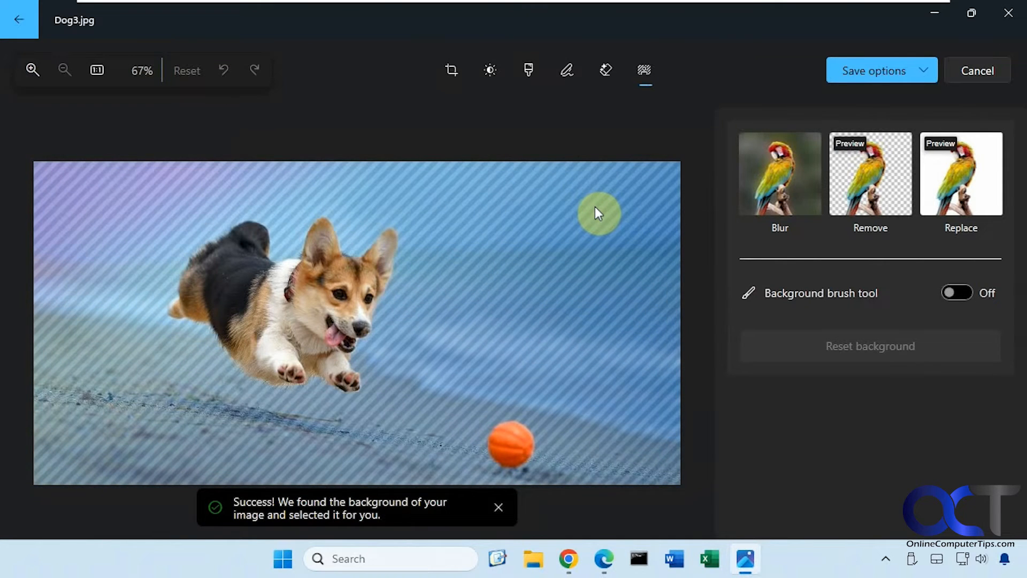
mouse_move(560, 365)
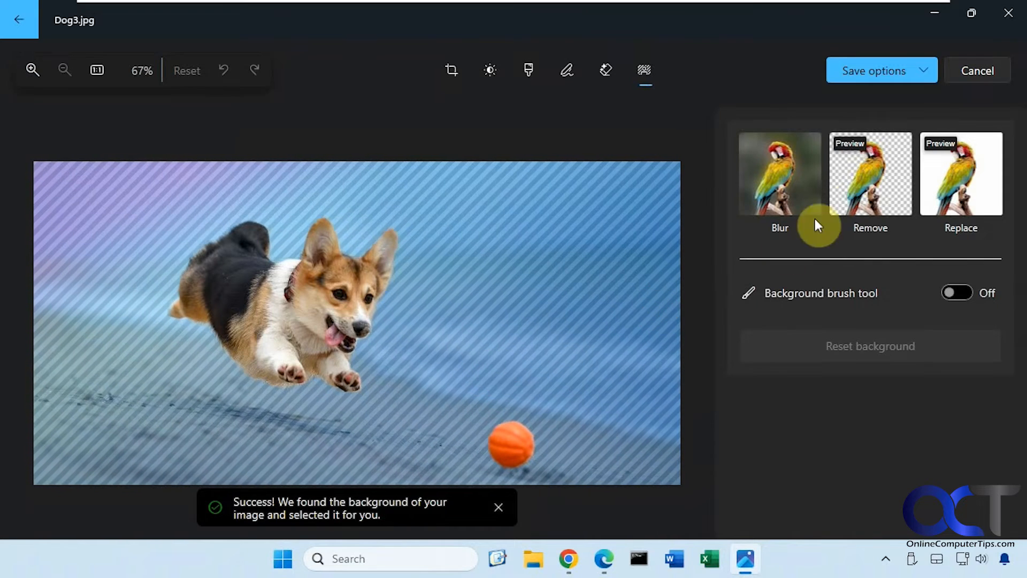
- Remove the corgi's beach background and toggle the background brush to reapply the cutout
click(870, 174)
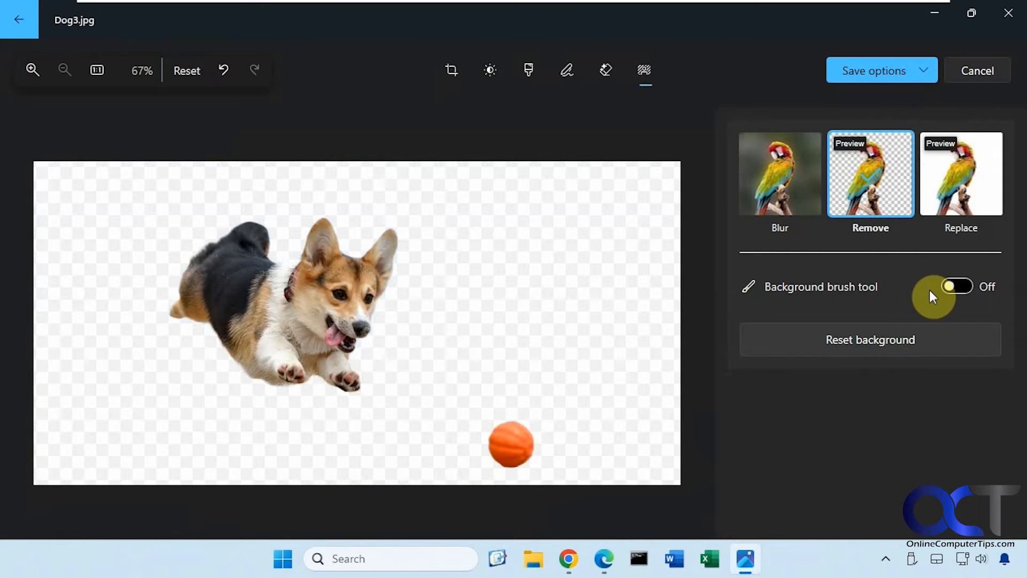
click(959, 287)
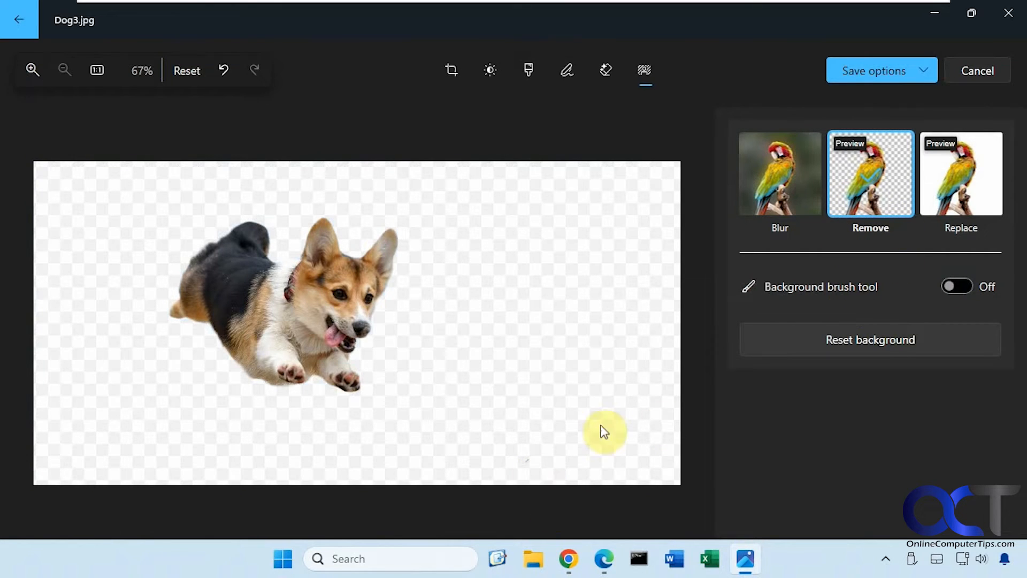
click(957, 286)
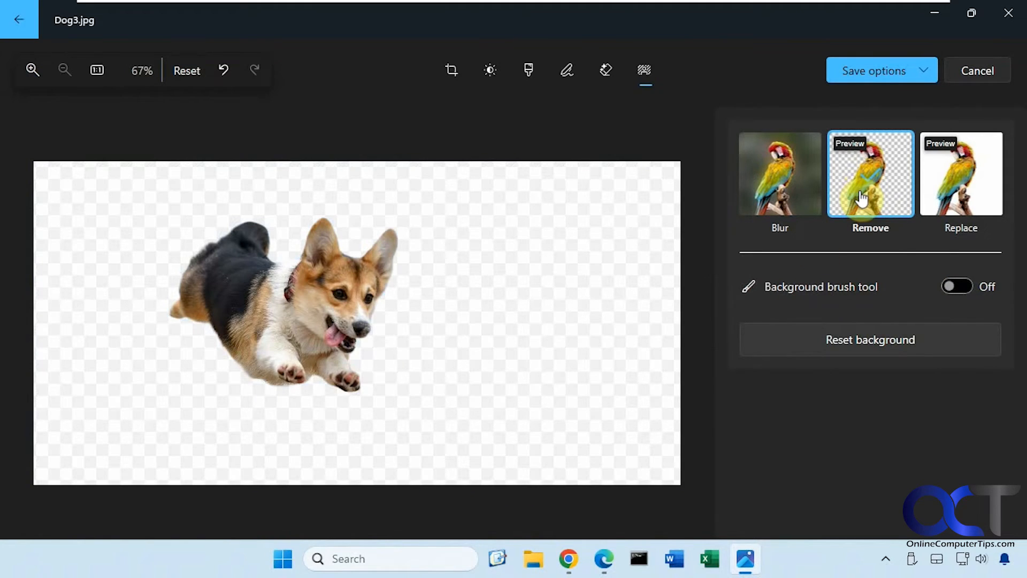
click(956, 287)
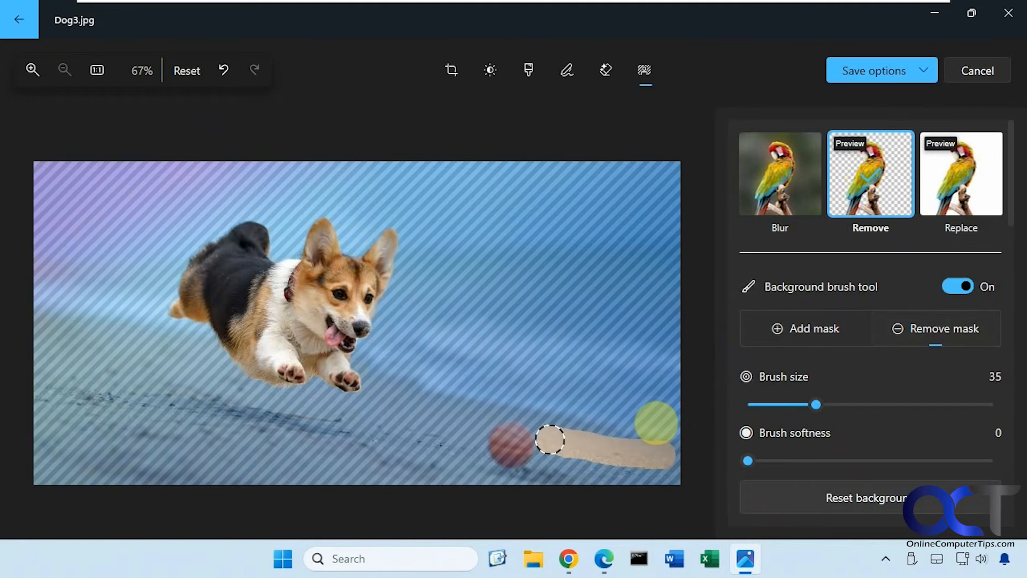
- Brush the foreground sand around the ball and lower left out of the background mask so it is kept
drag(557, 443, 197, 337)
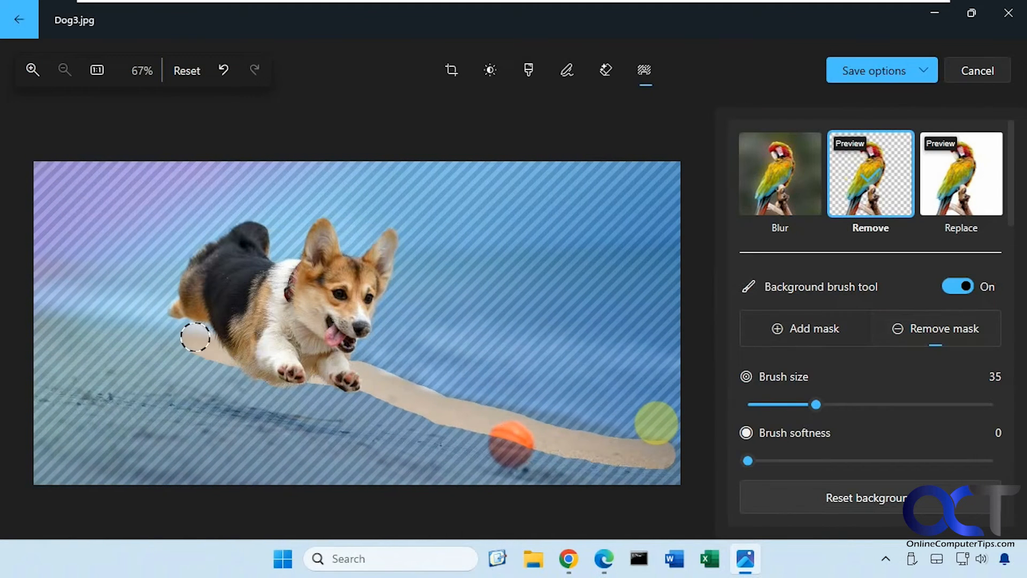
drag(196, 337, 514, 406)
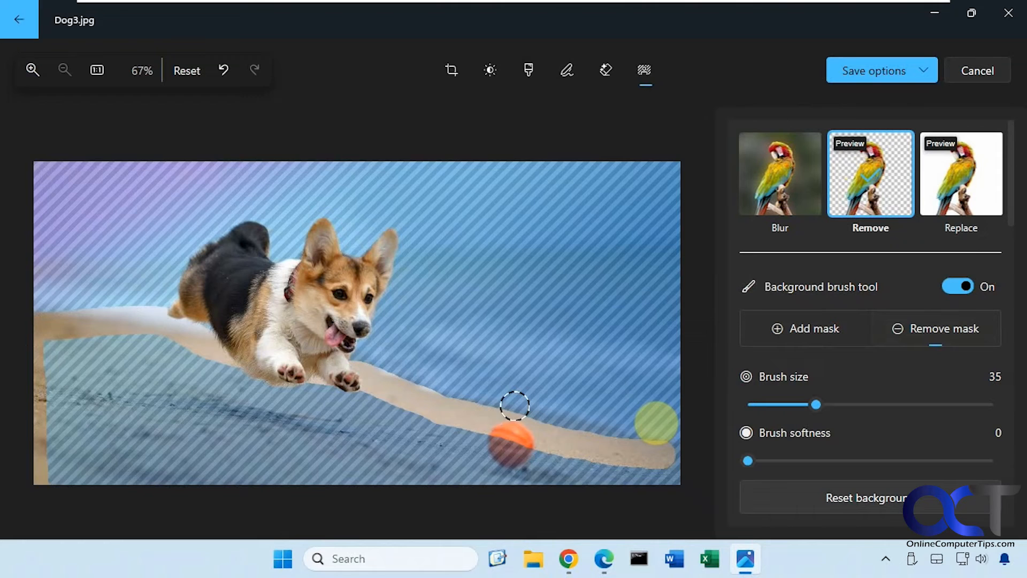
drag(818, 405, 896, 405)
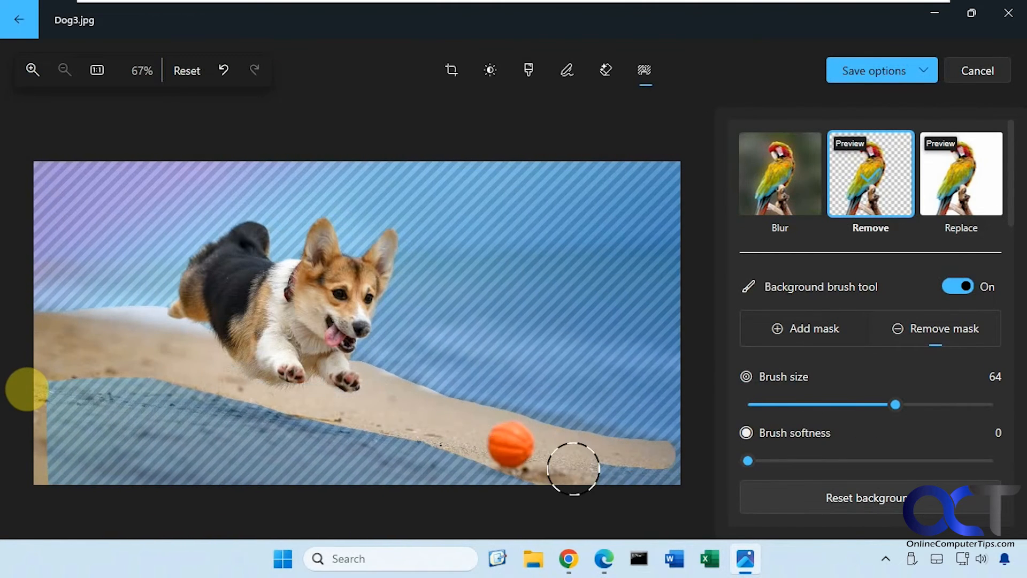
drag(573, 468, 101, 413)
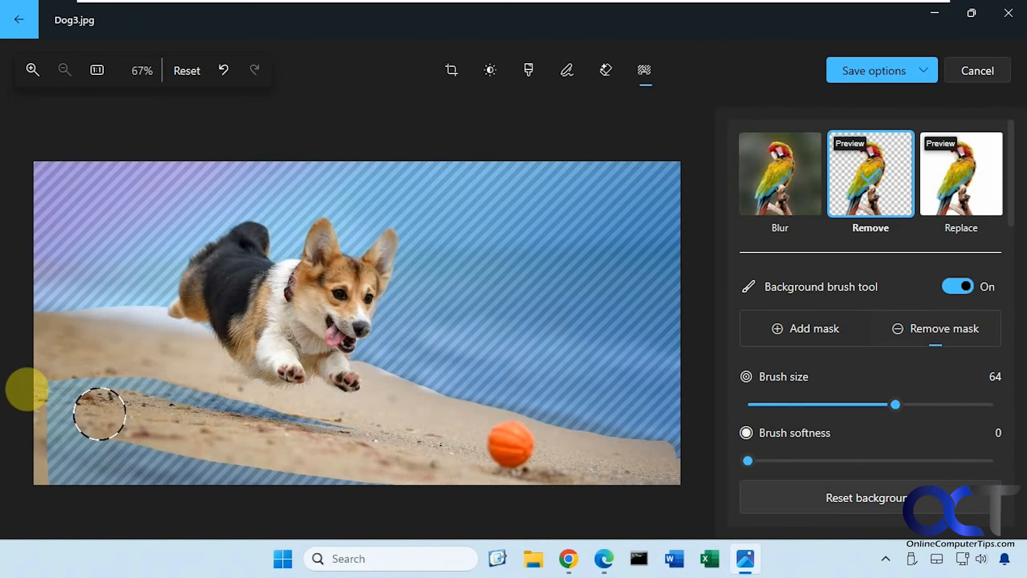
drag(100, 414, 121, 471)
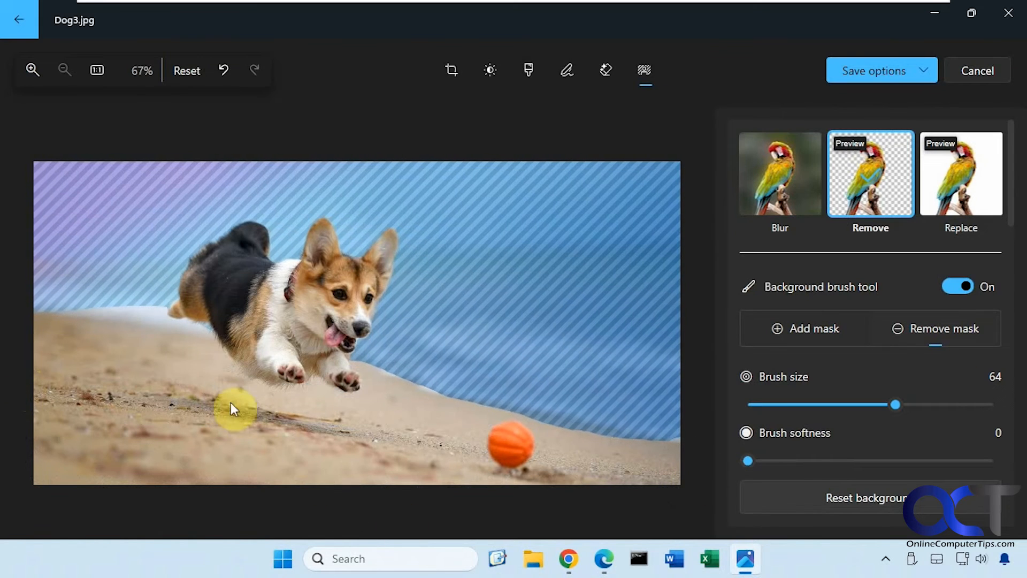
- Preview the cutout with sand kept, then close Photos and discard the corgi edits
click(957, 287)
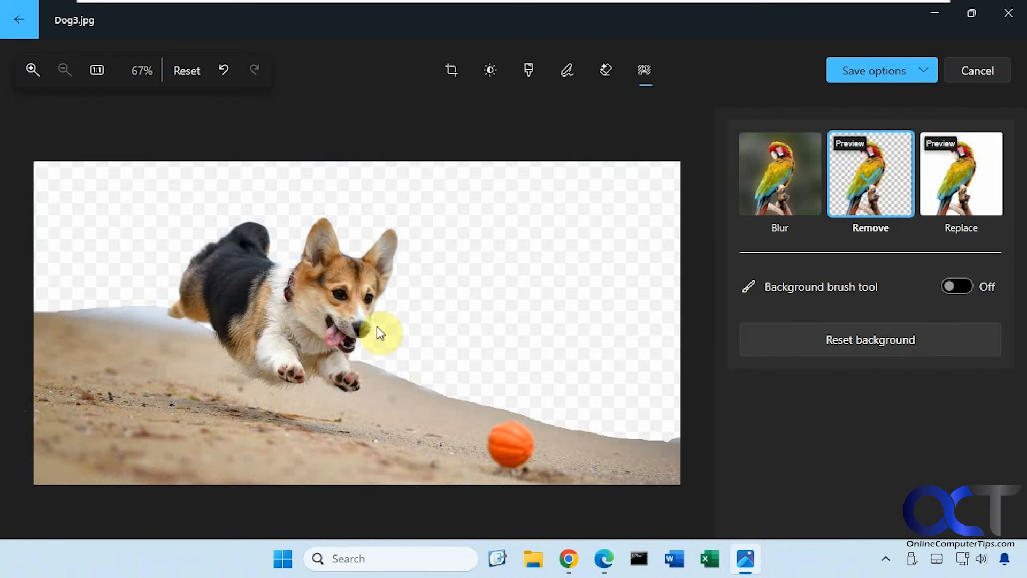
mouse_move(546, 271)
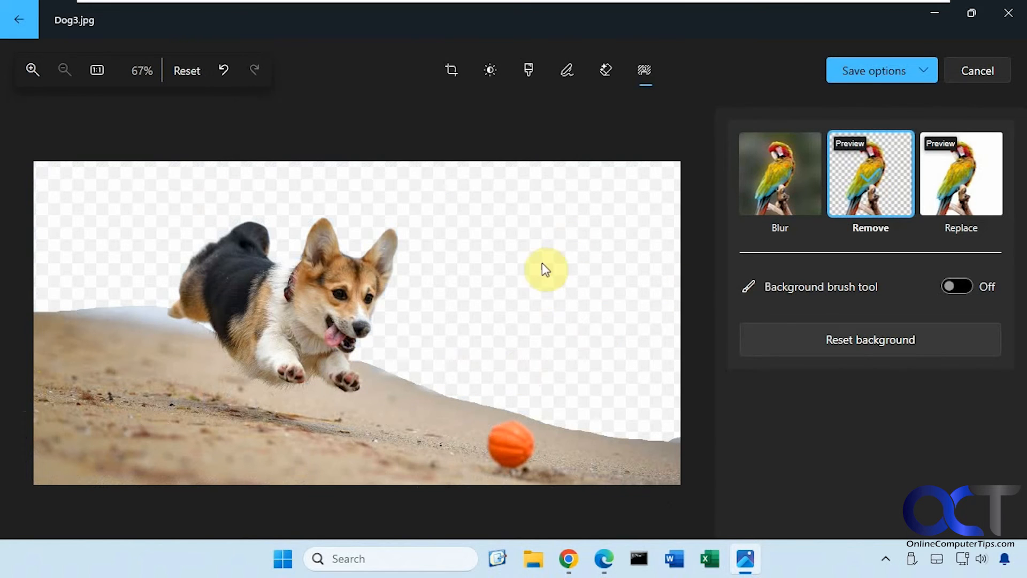
mouse_move(428, 326)
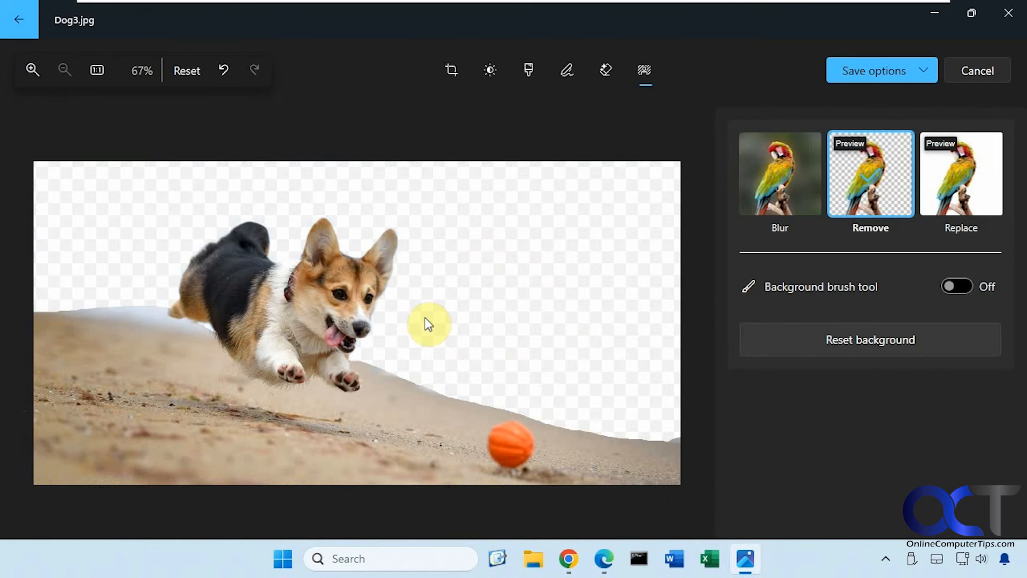
mouse_move(644, 323)
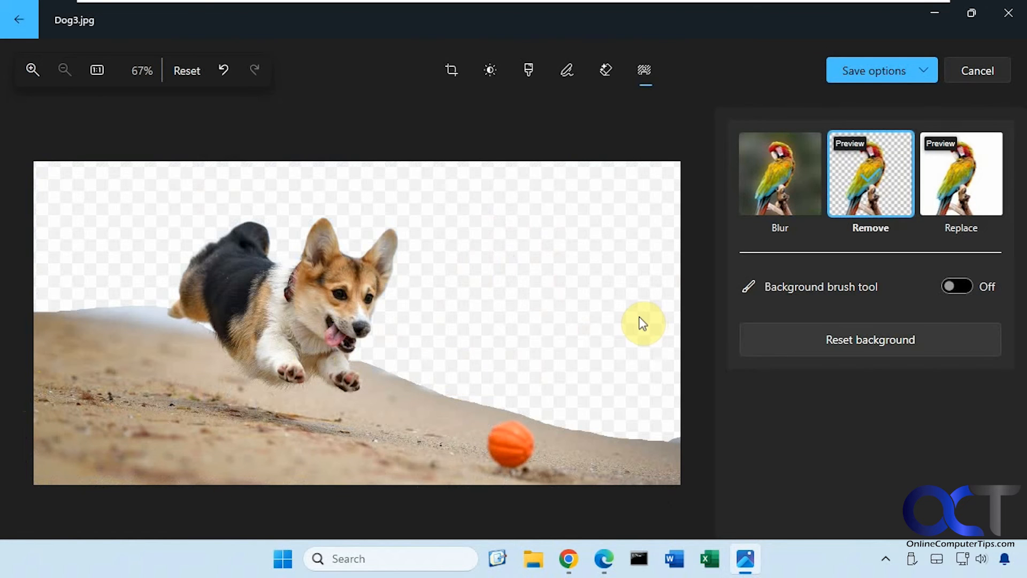
click(1010, 15)
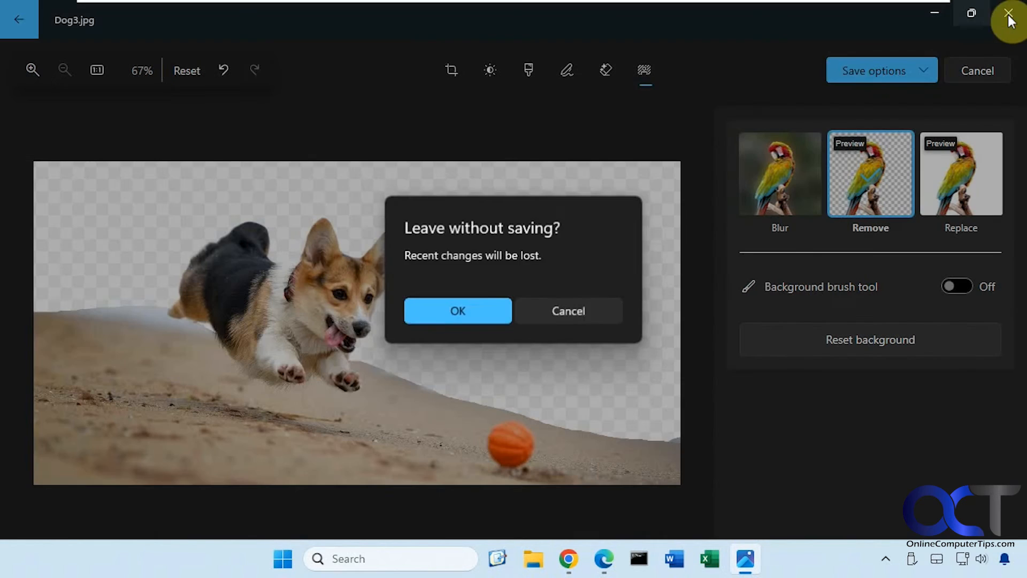
click(458, 311)
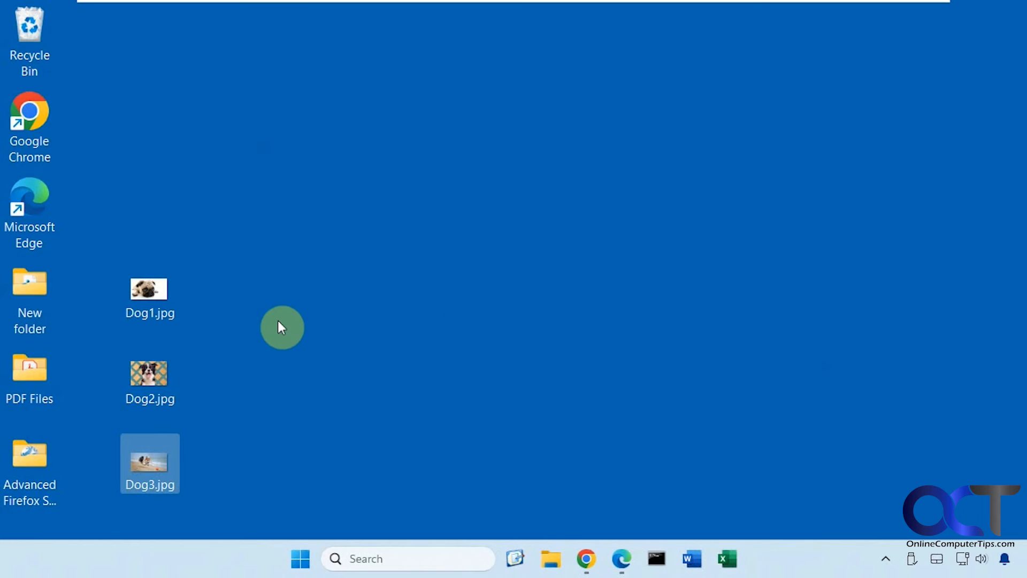
- Reopen Dog2.jpg for editing, detect its cracker background, and turn on the background brush
double_click(149, 381)
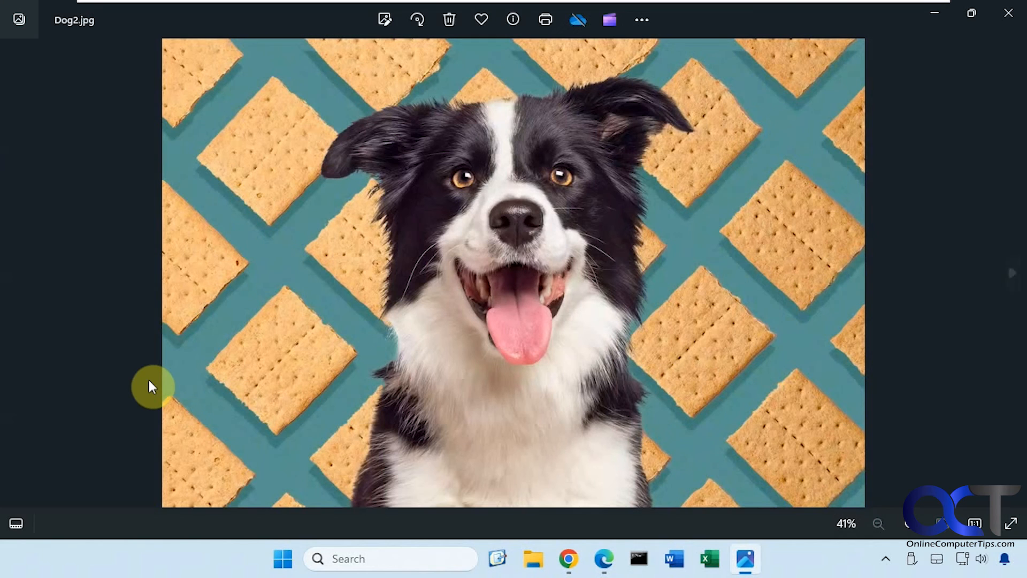
mouse_move(382, 20)
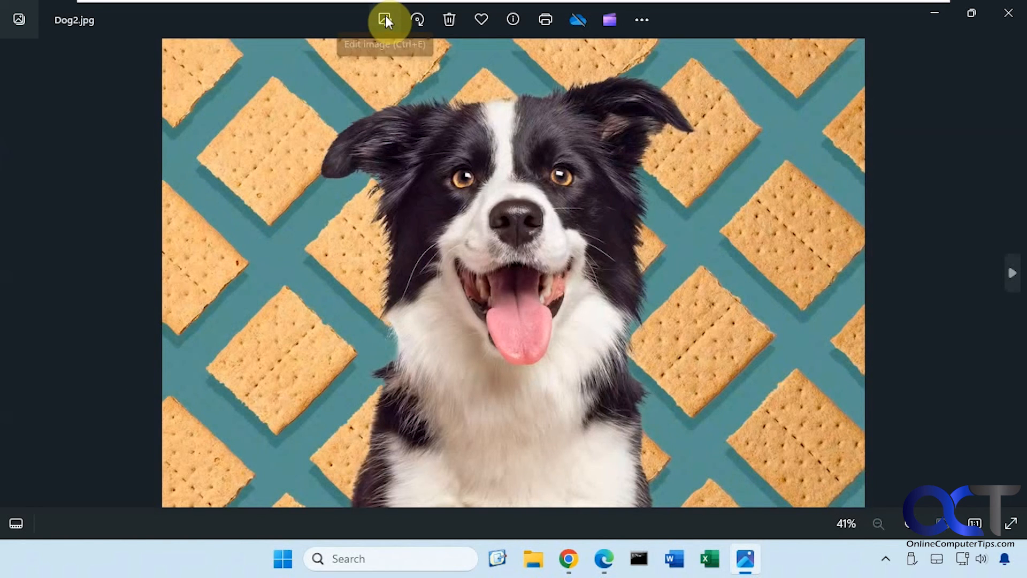
click(384, 19)
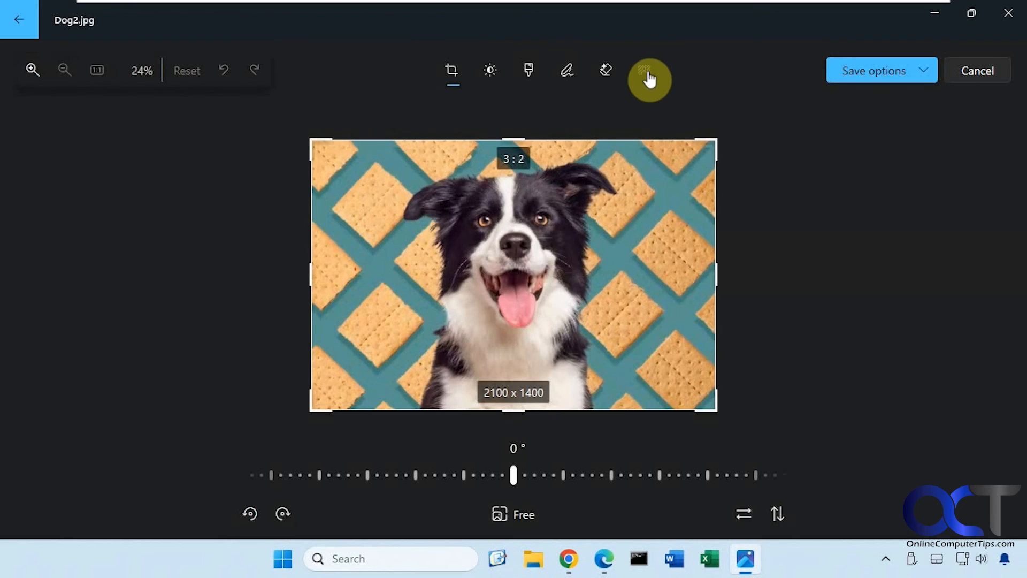
click(648, 70)
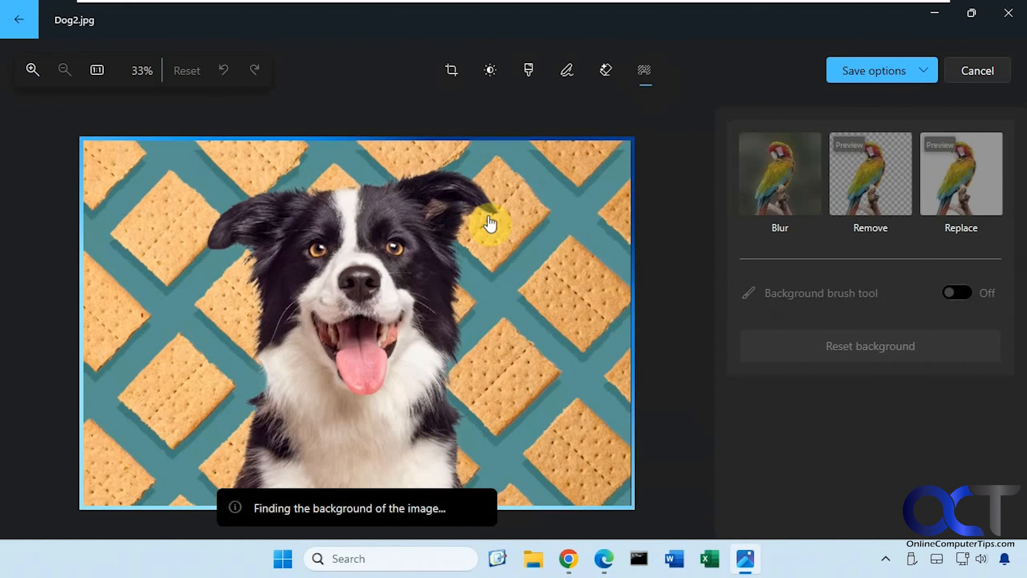
mouse_move(444, 350)
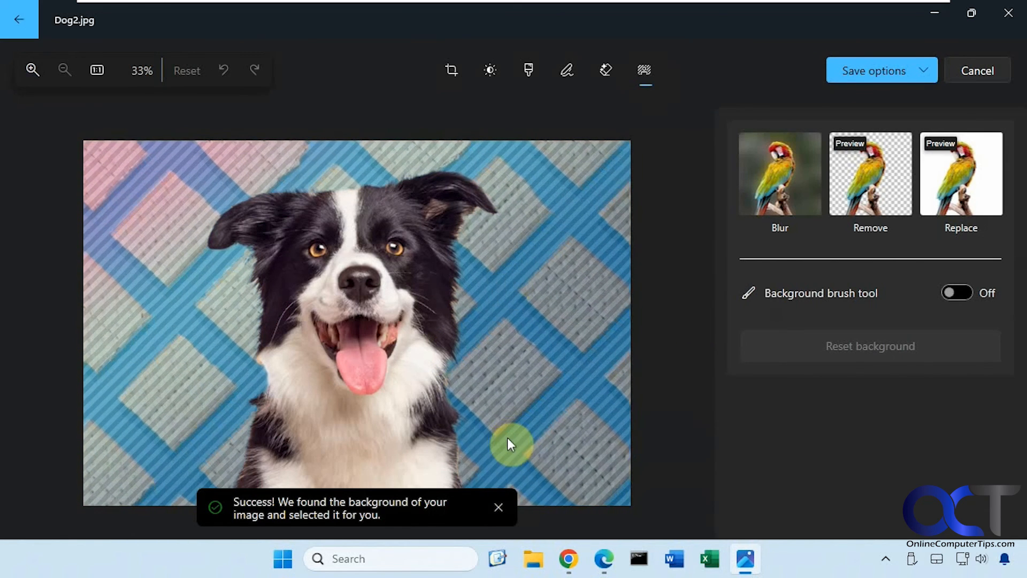
click(957, 292)
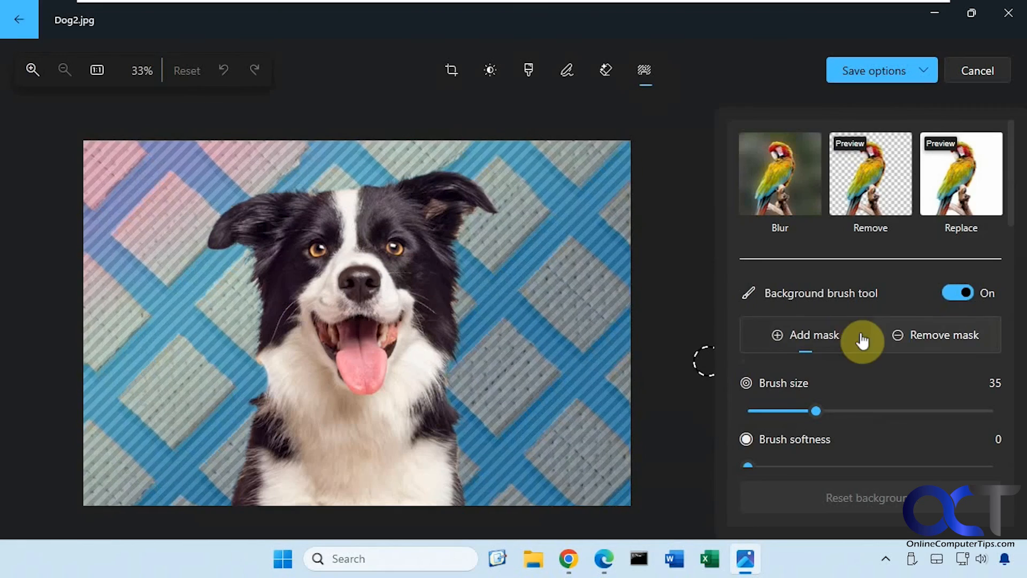